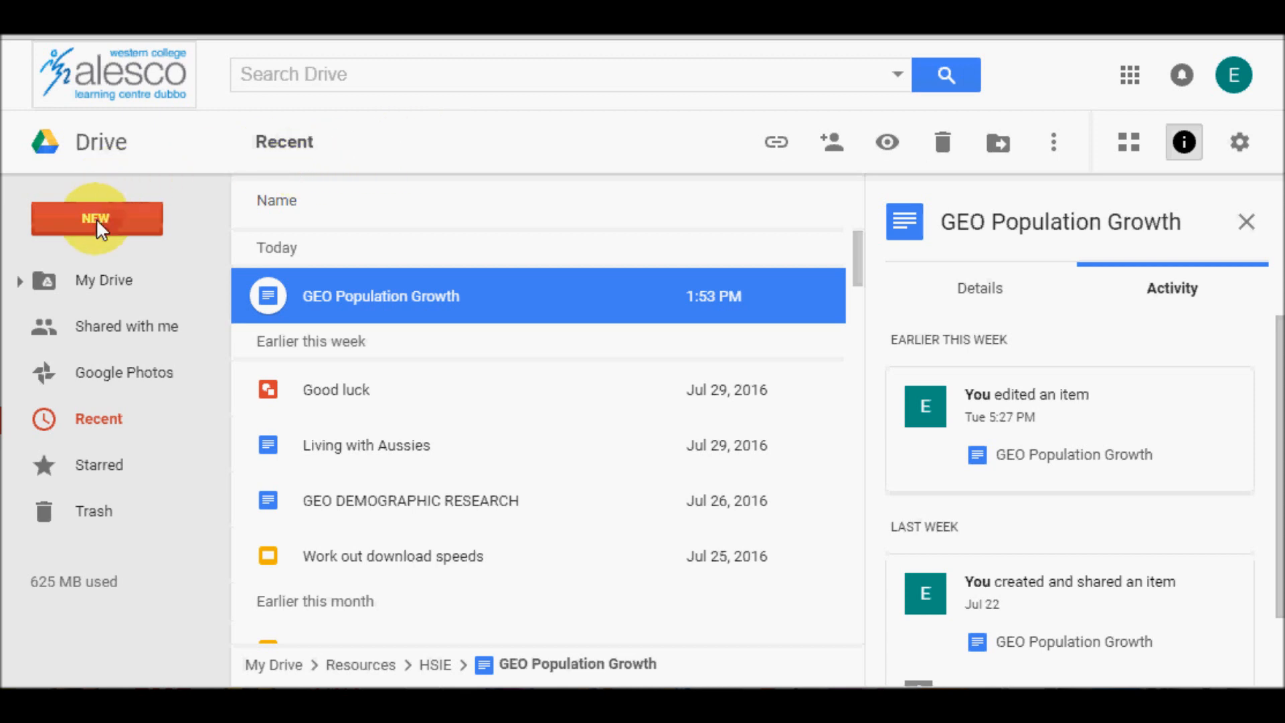
Create a new blank Google Sheets spreadsheet from Drive's New menu
click(96, 218)
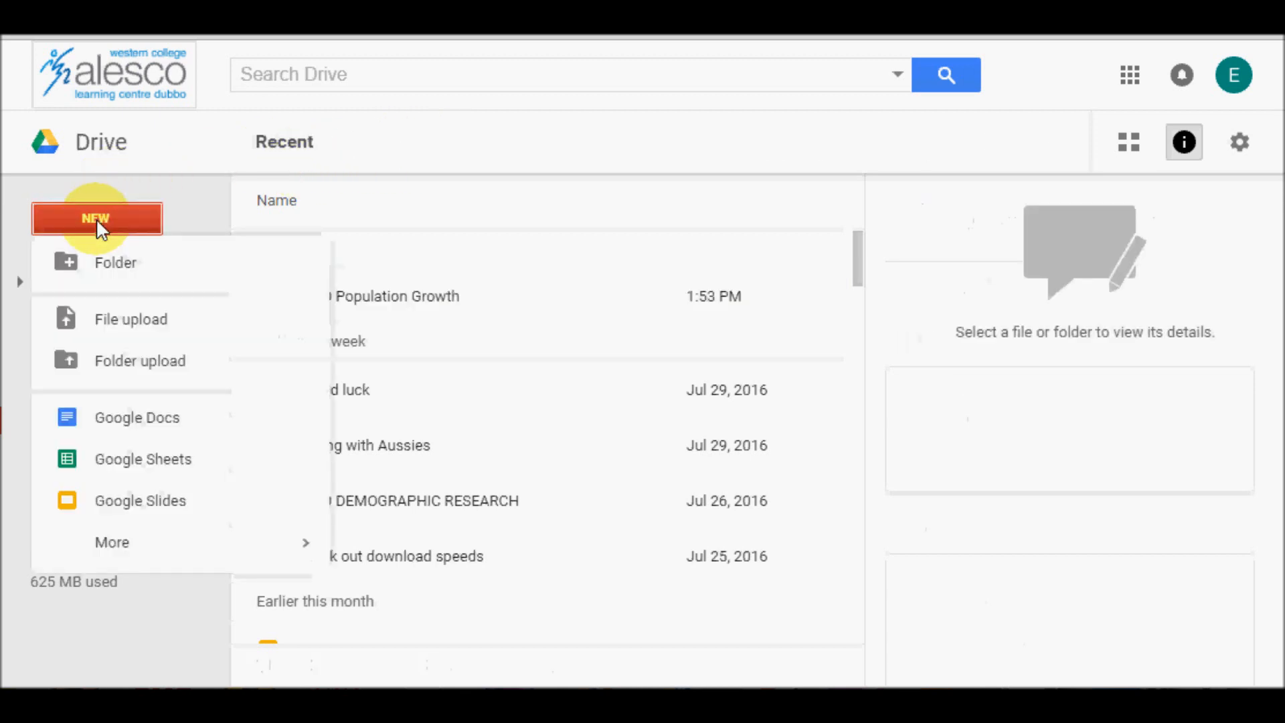
mouse_move(140, 459)
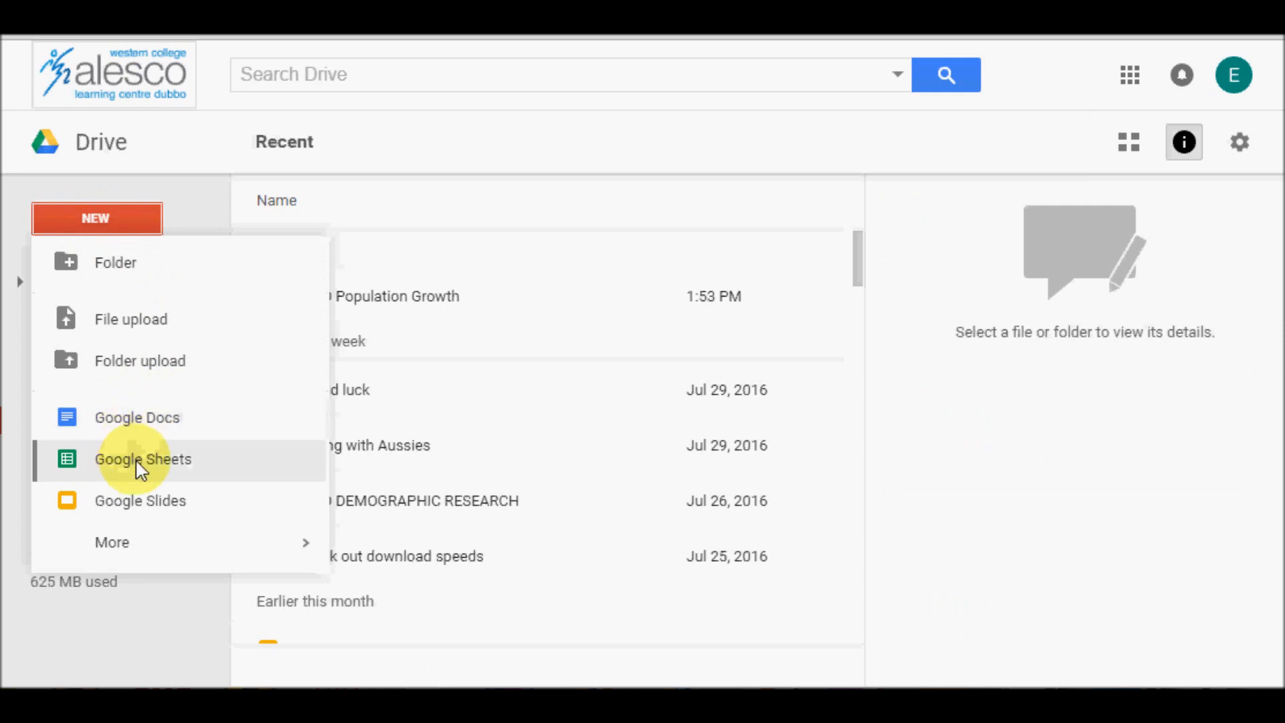
click(143, 459)
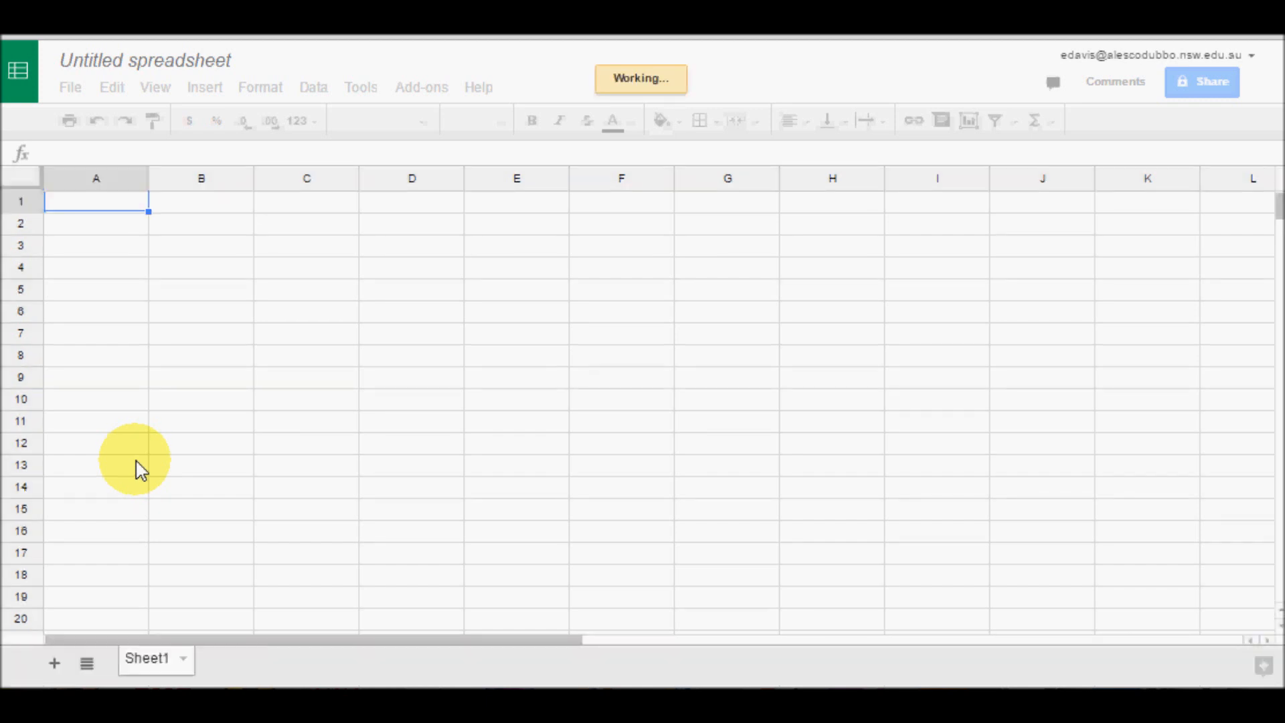
mouse_move(111, 60)
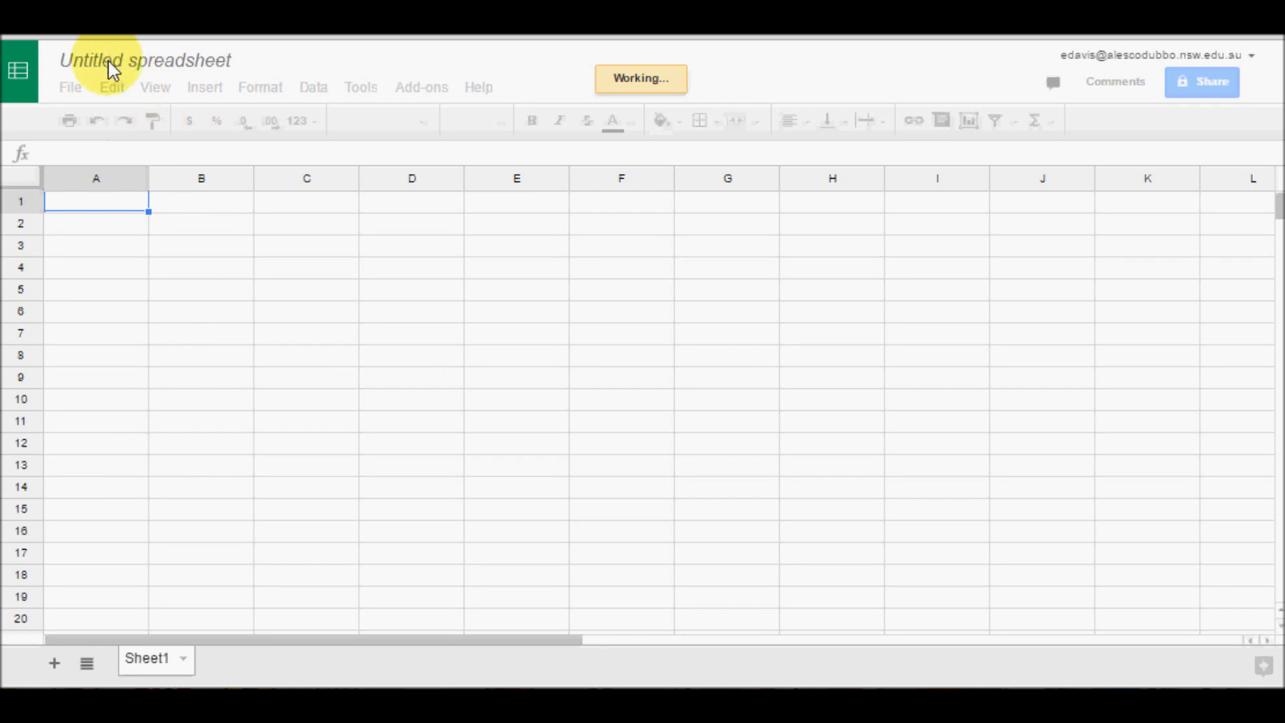
Name the spreadsheet 'Australian population growth'
click(146, 60)
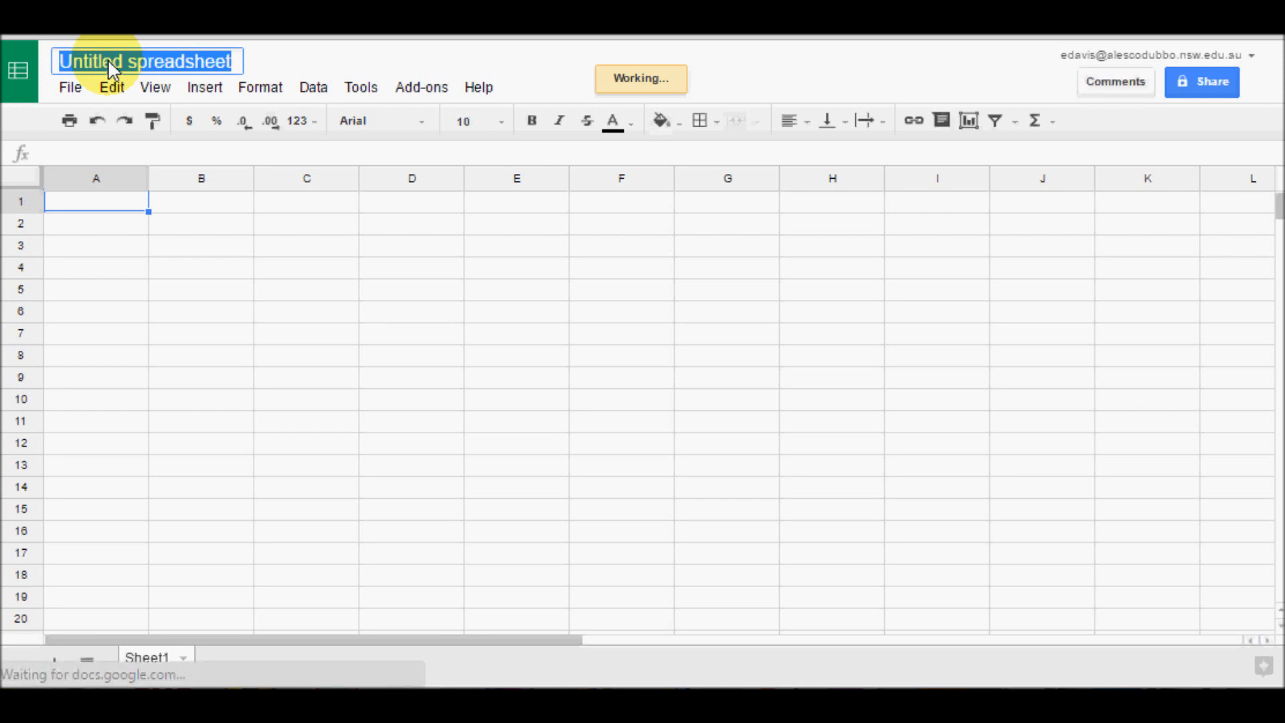
text(Austra)
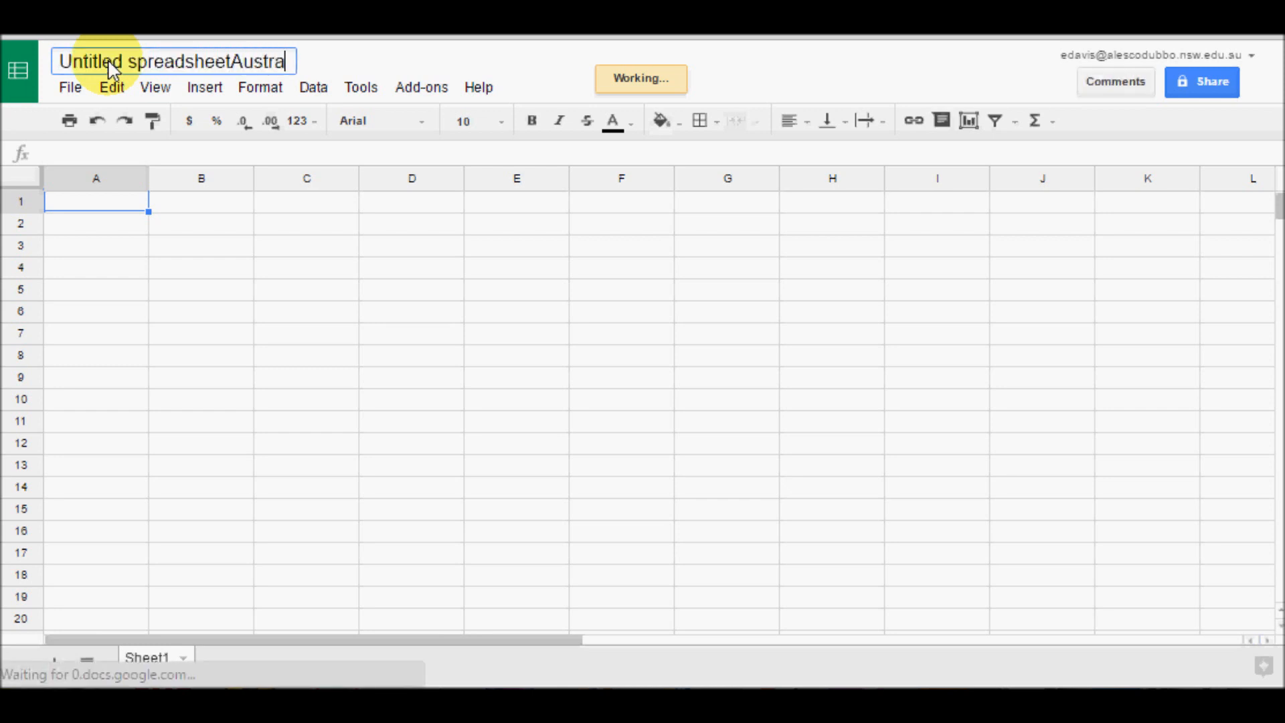
text(Australian population growth)
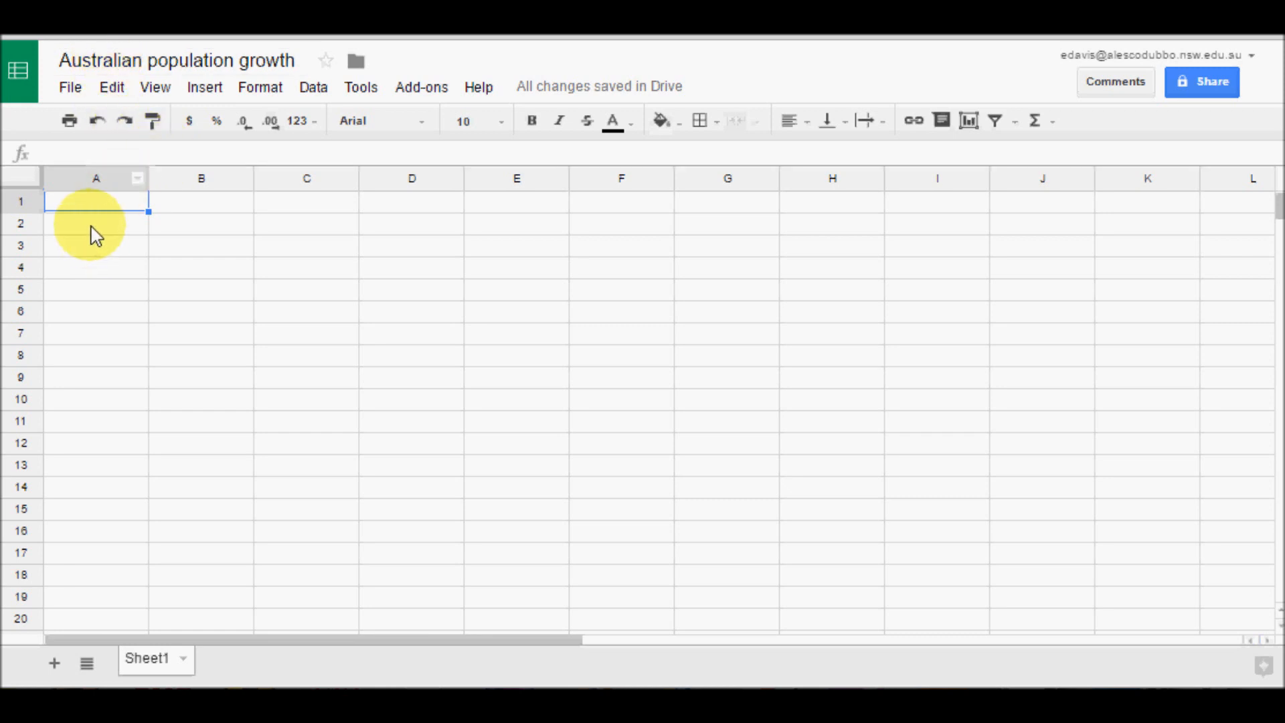
Paste the state growth-rate table at A1 and select the data range A3:J7
click(95, 223)
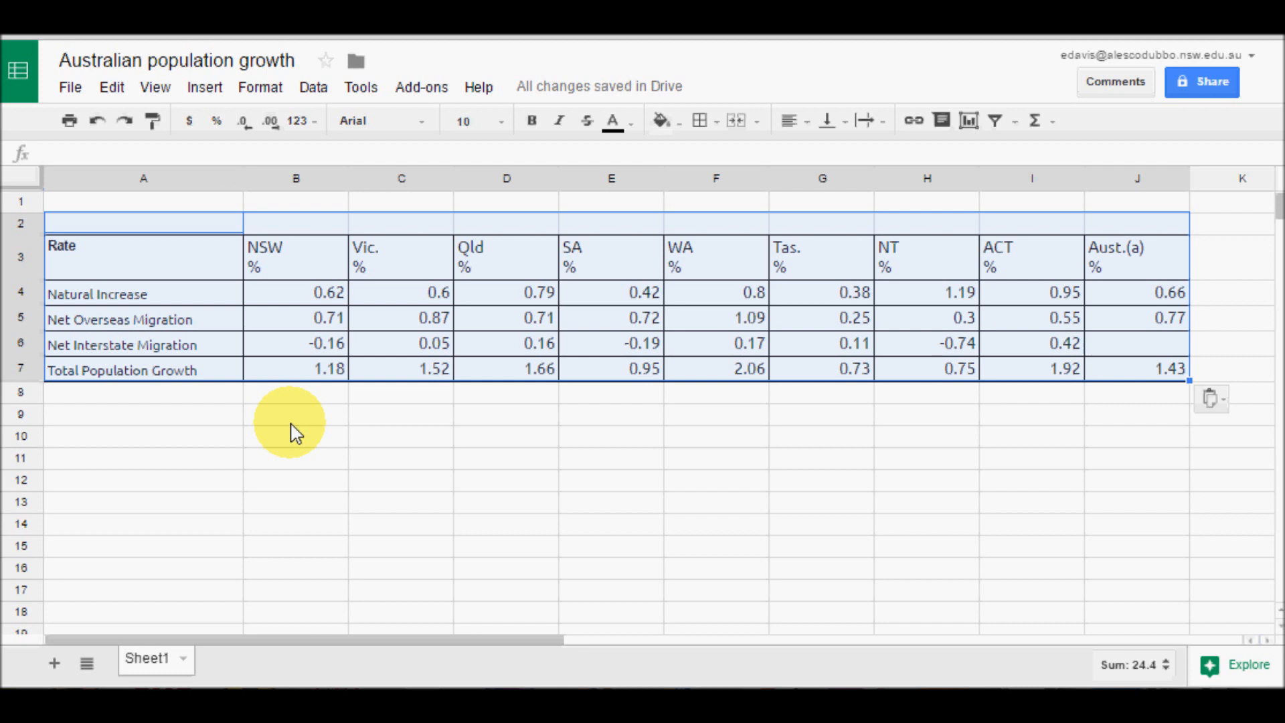
mouse_move(333, 413)
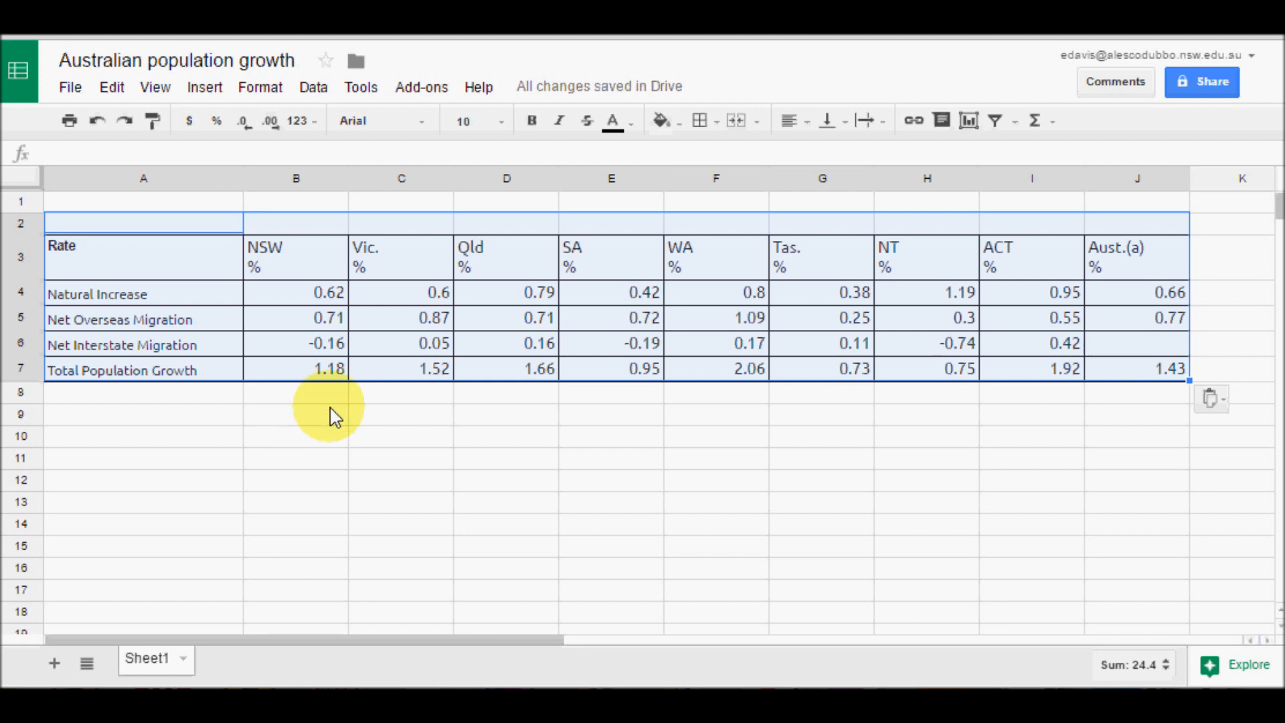
click(294, 414)
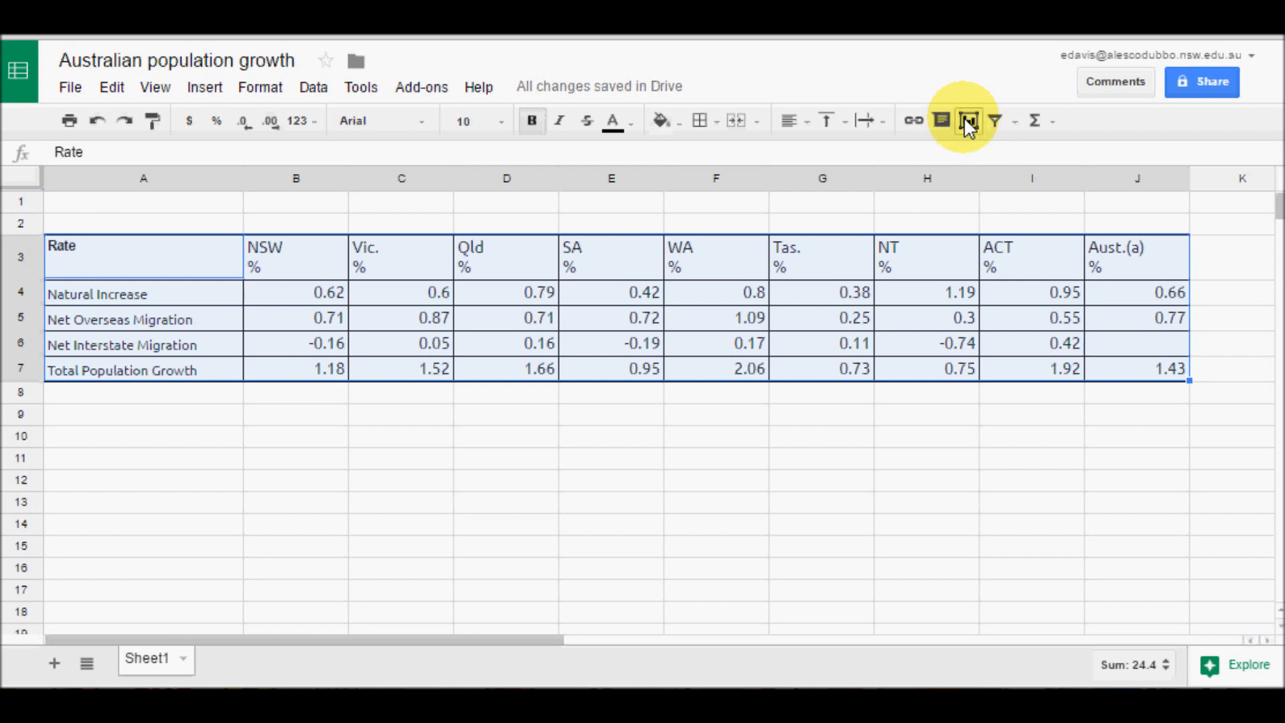
Insert a chart and choose the grouped three-series column chart recommendation
click(968, 121)
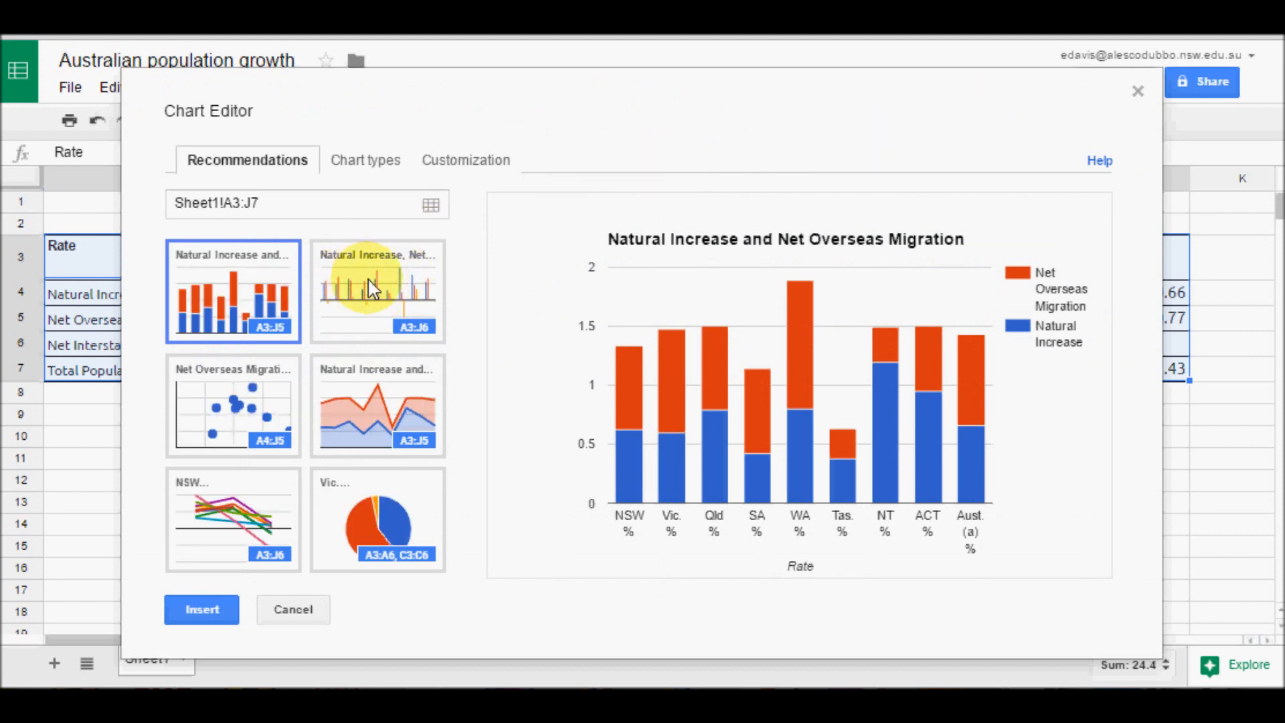
click(376, 290)
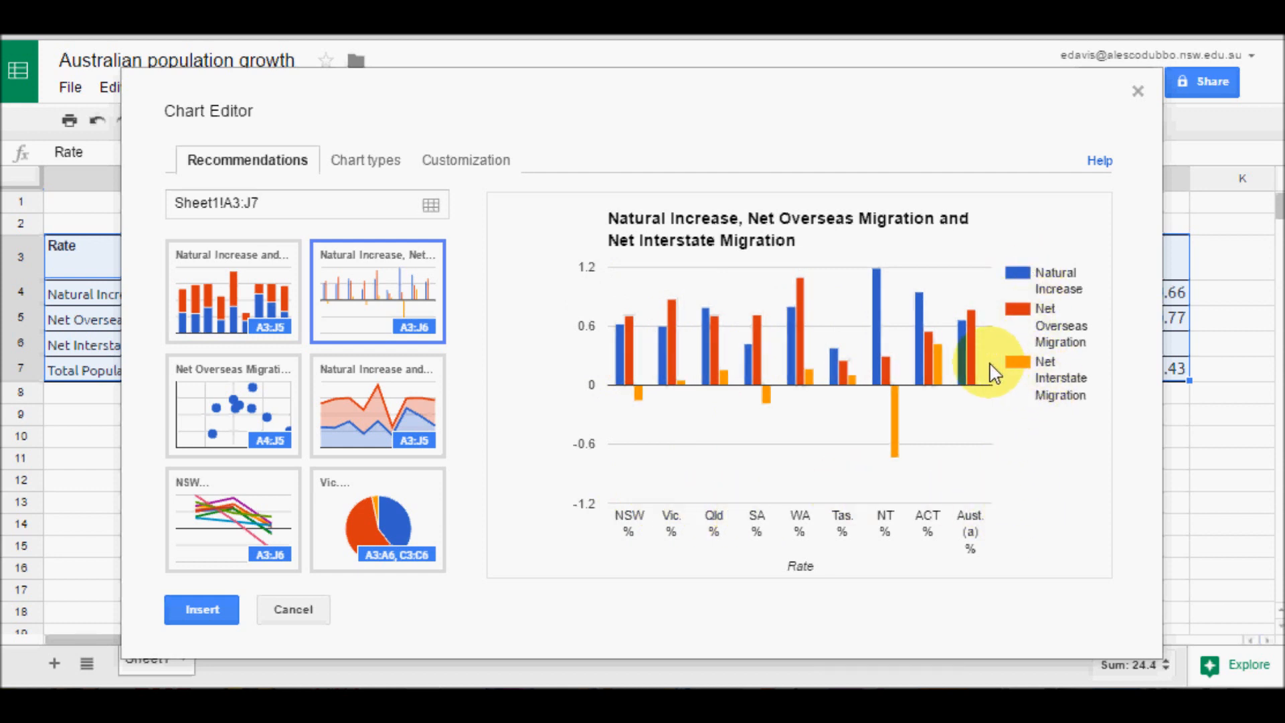
mouse_move(803, 378)
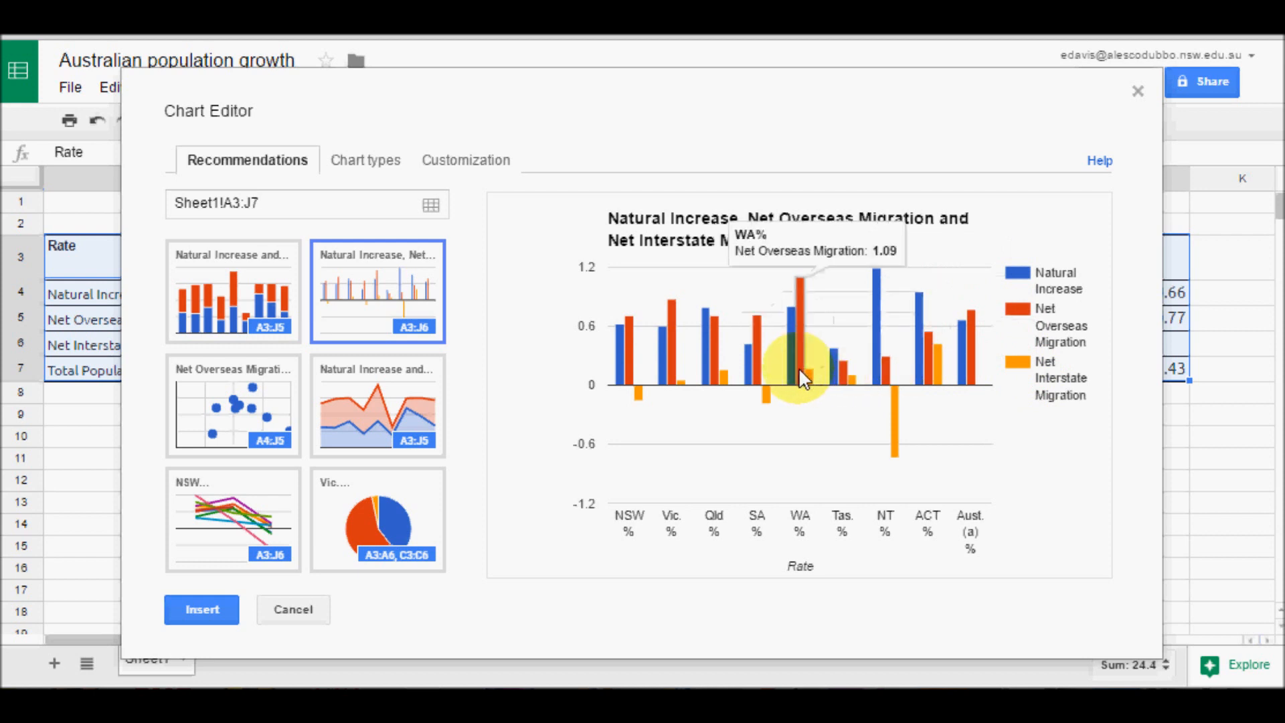
mouse_move(752, 373)
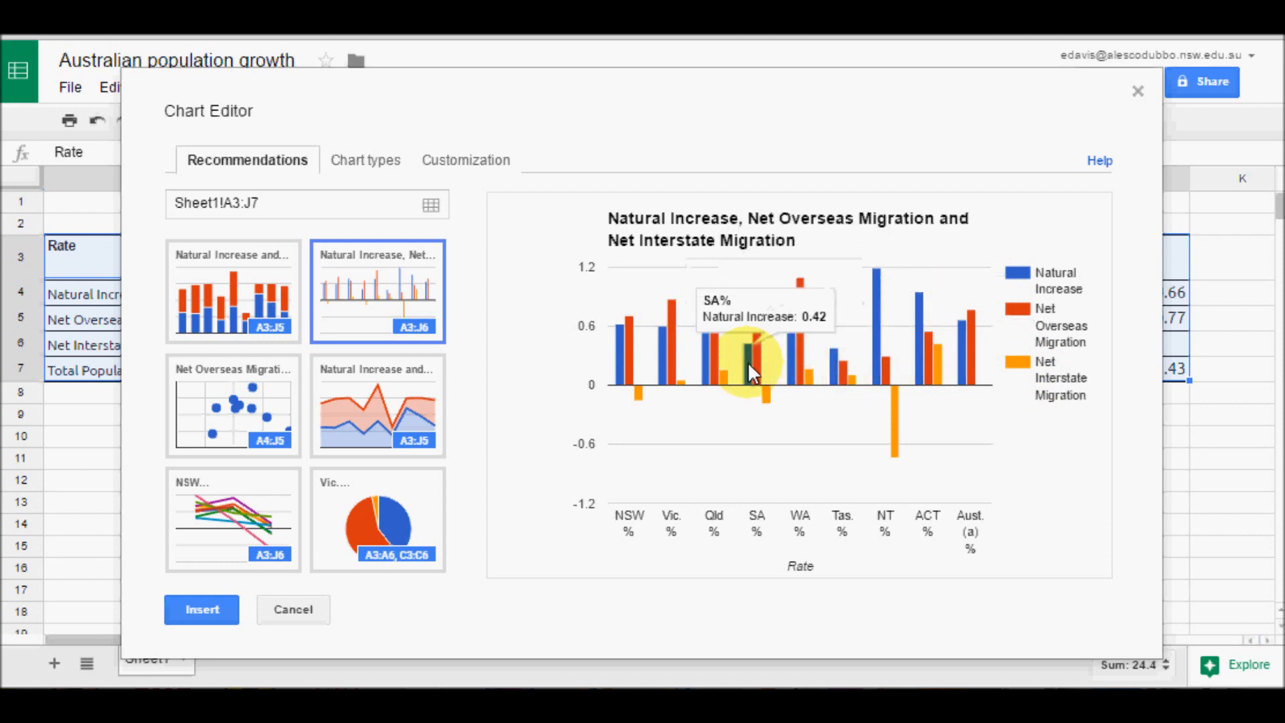
mouse_move(701, 370)
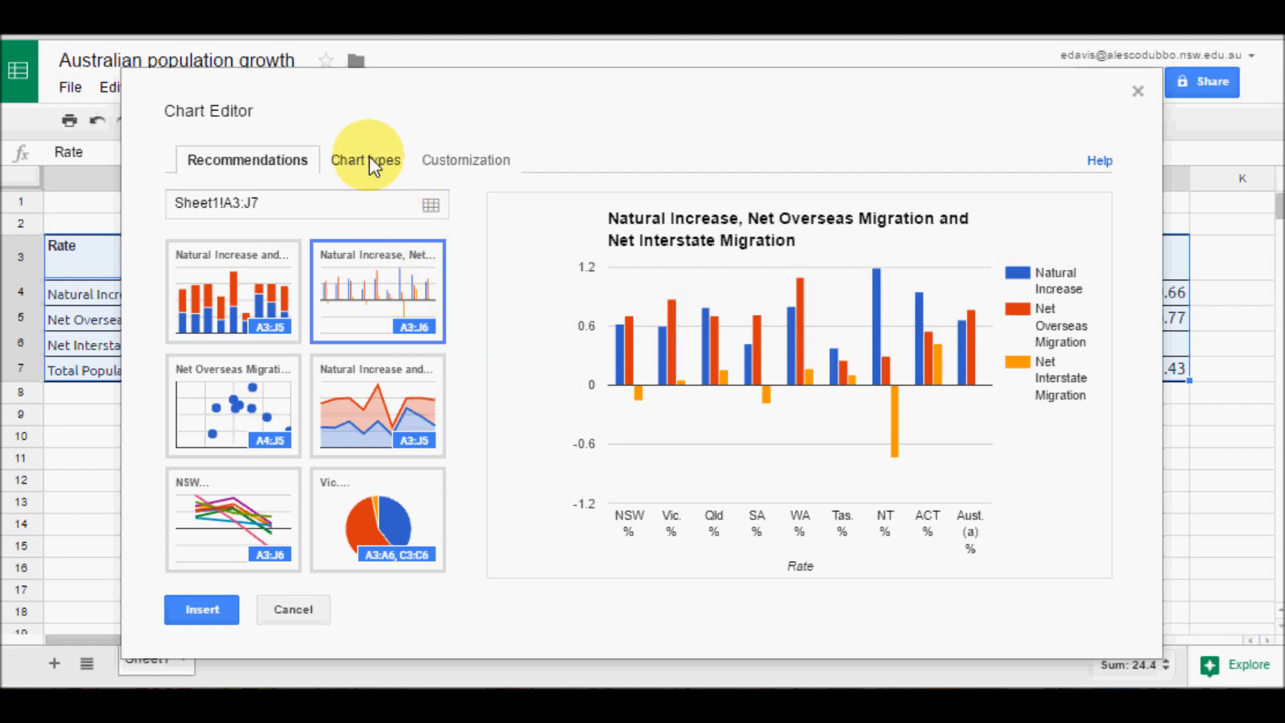
In Chart Editor Customization, set the title to 'Contributions to Australian population growth'
click(364, 160)
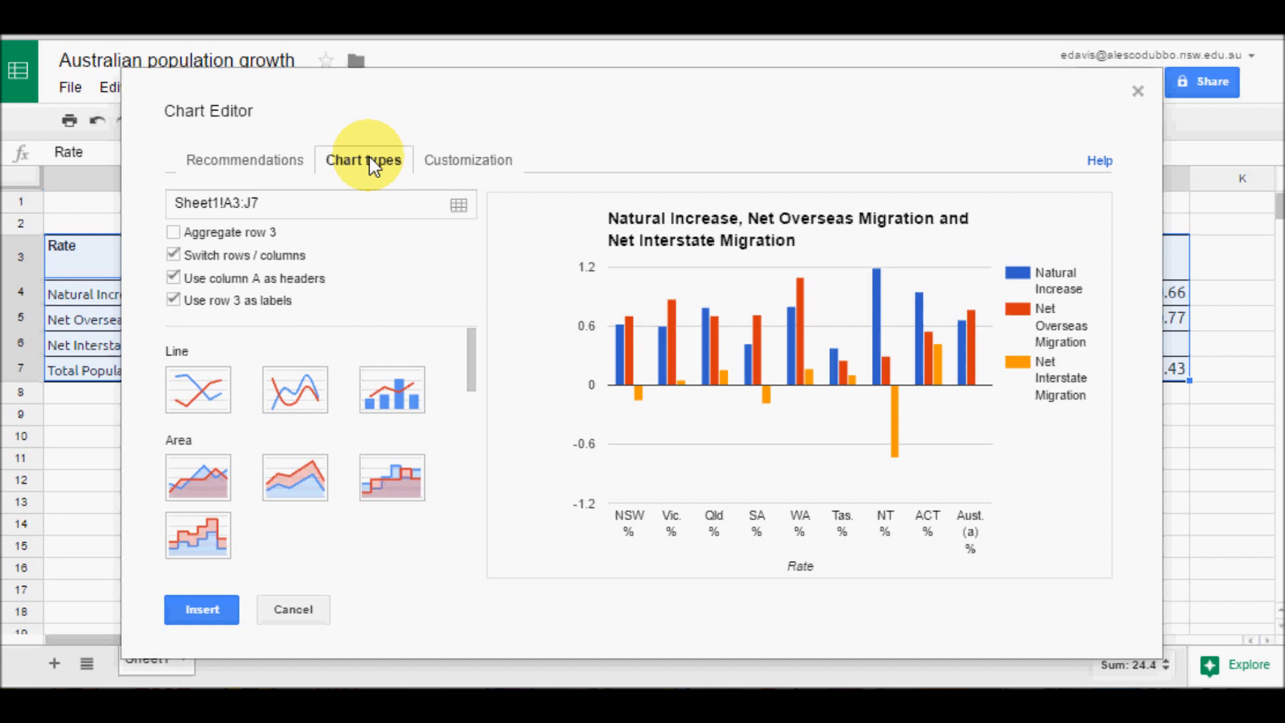
mouse_move(481, 169)
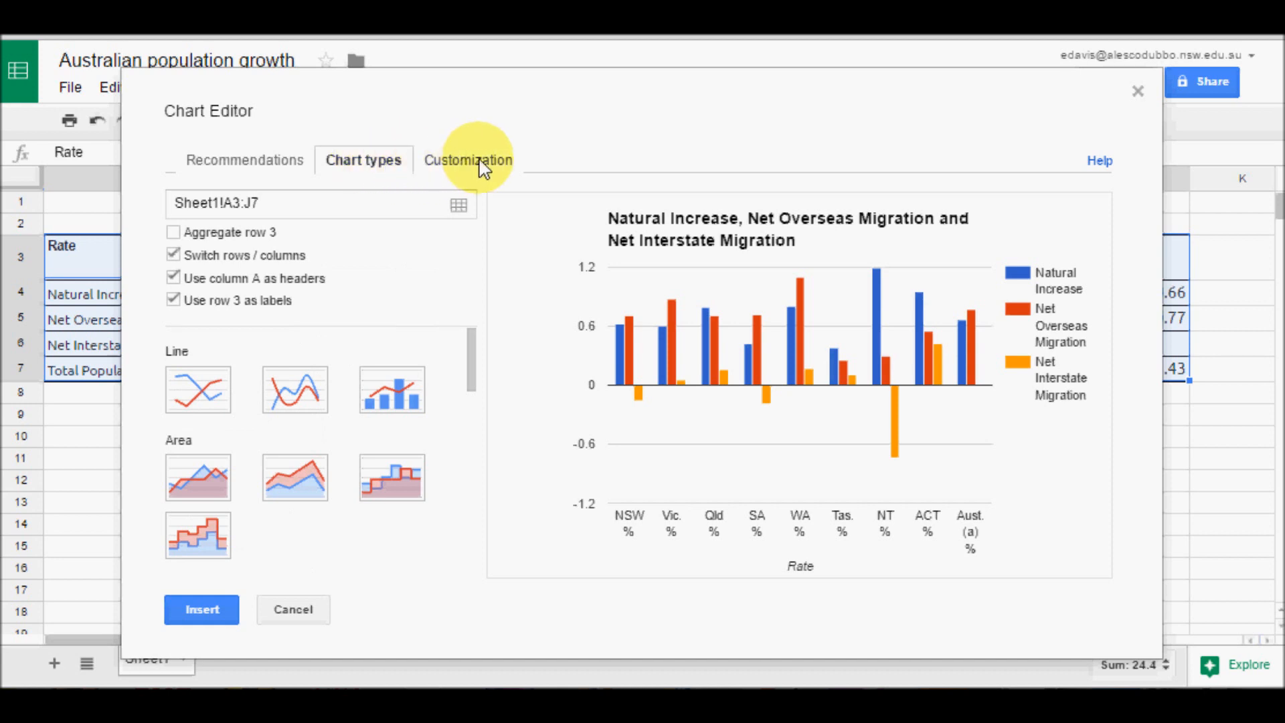
click(463, 159)
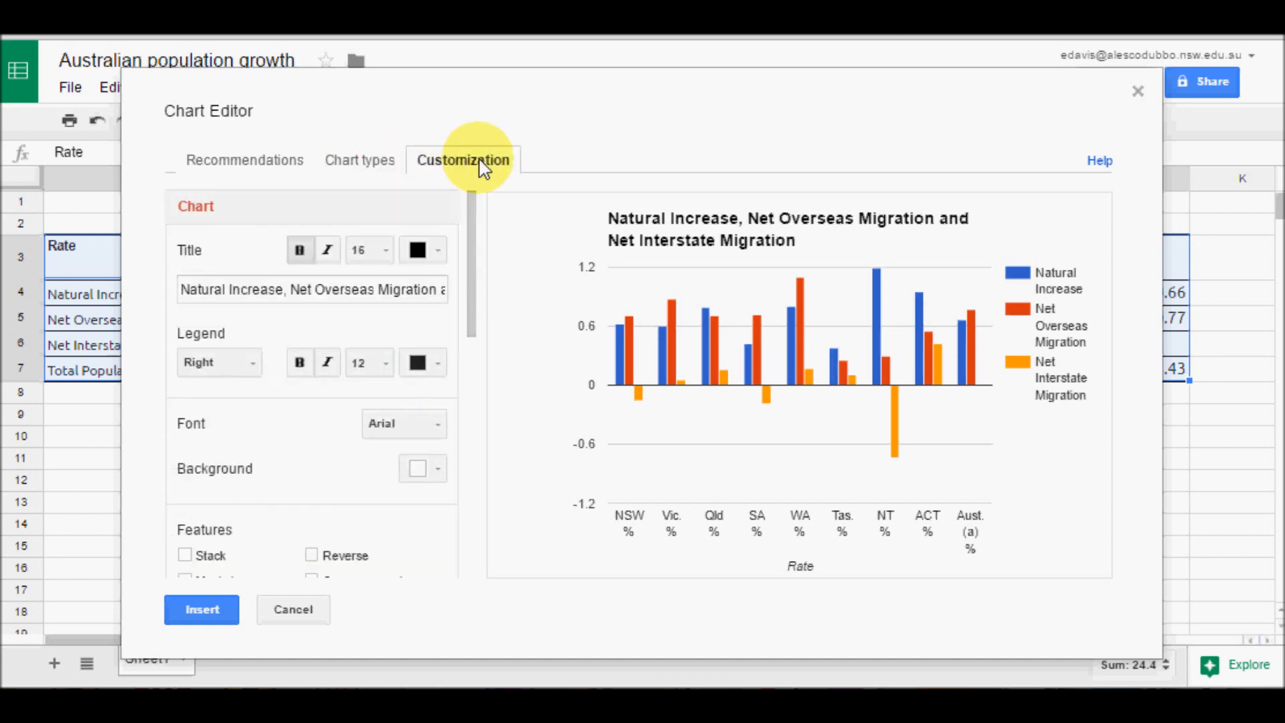
click(312, 289)
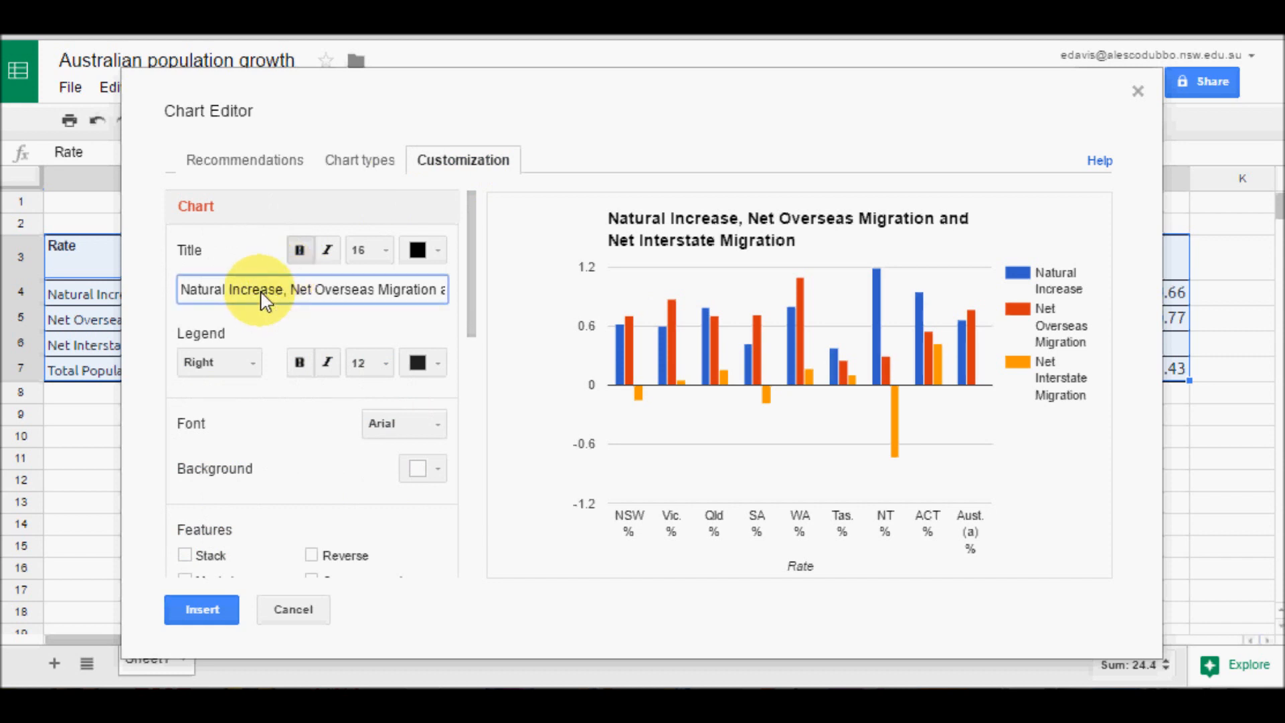
mouse_move(202, 296)
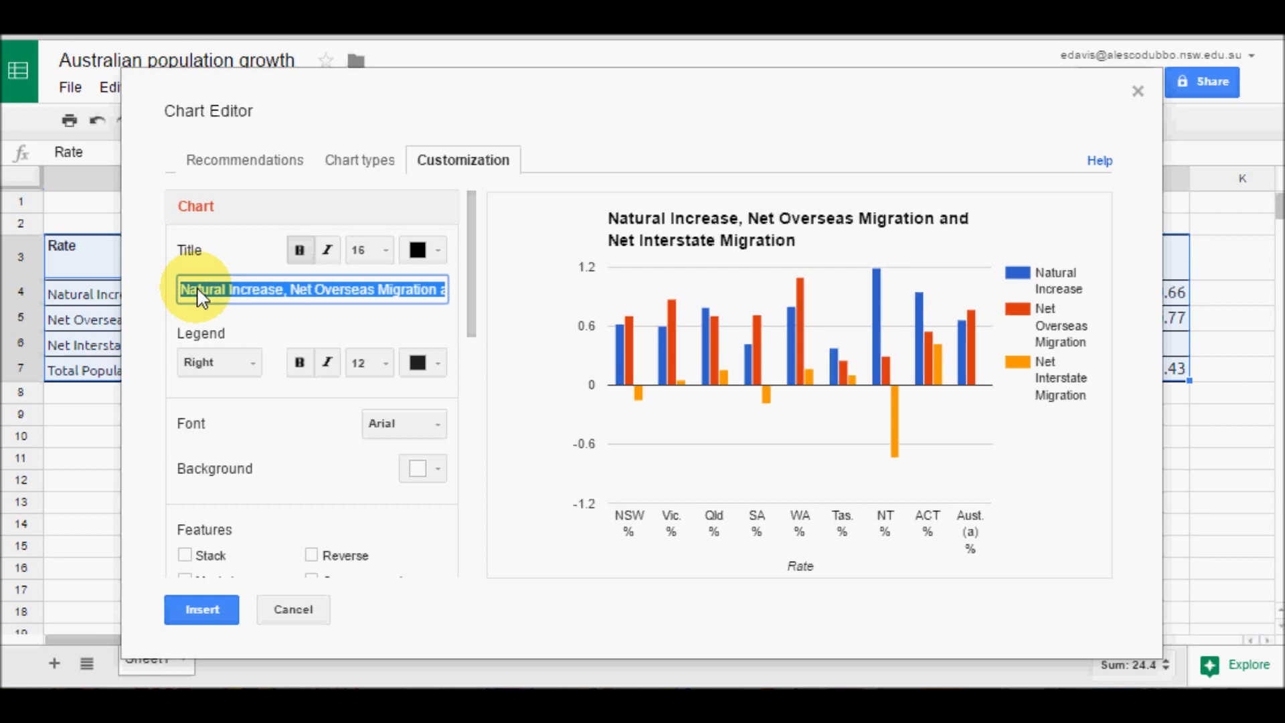
text(d)
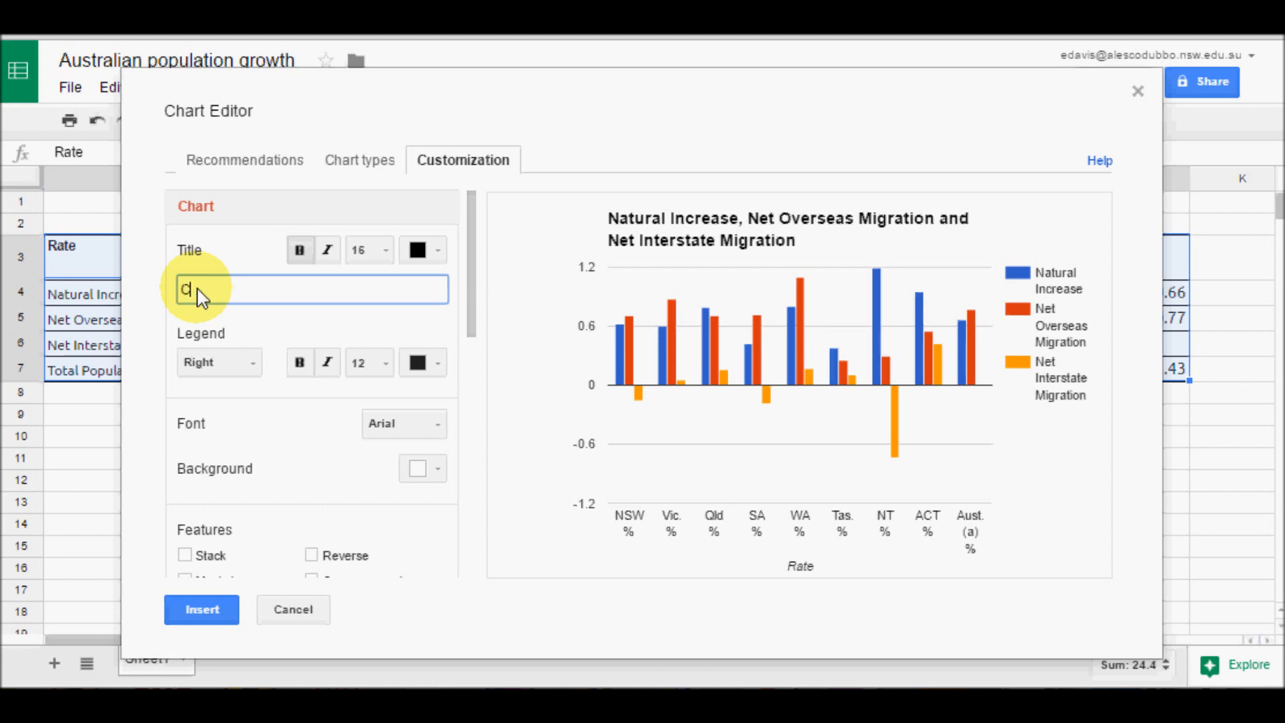
text(ontribut)
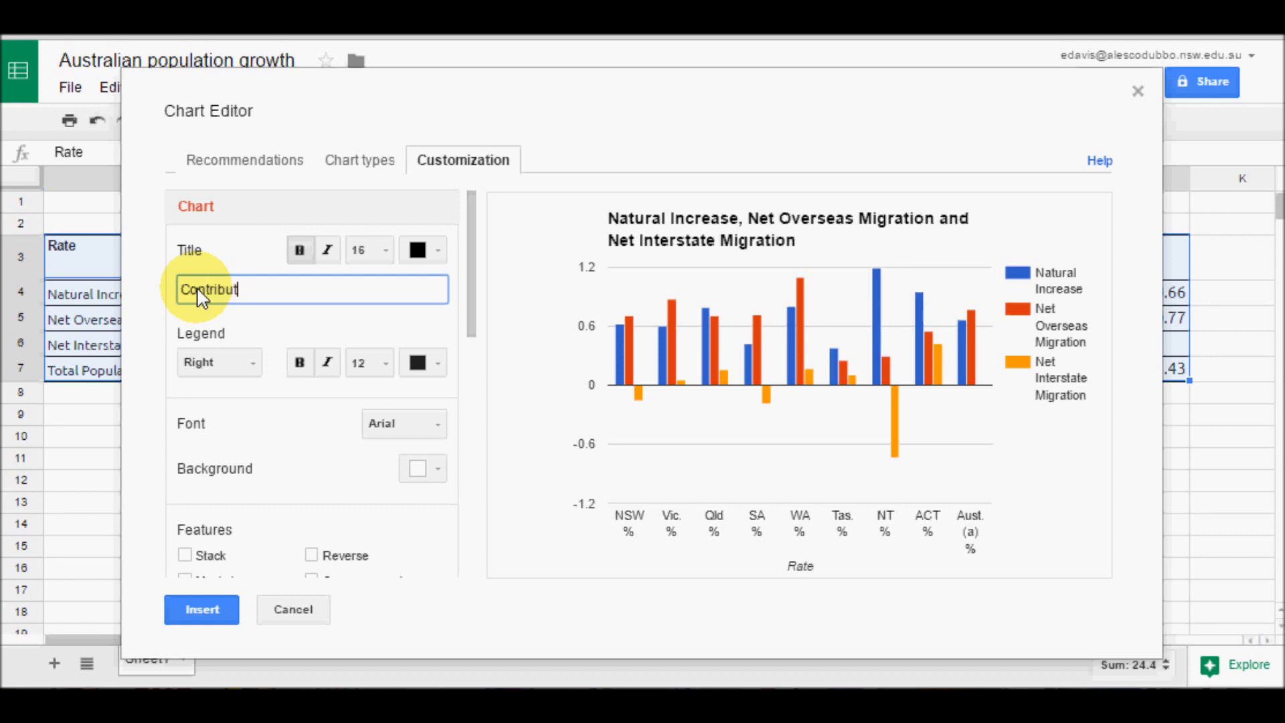
text(ions to)
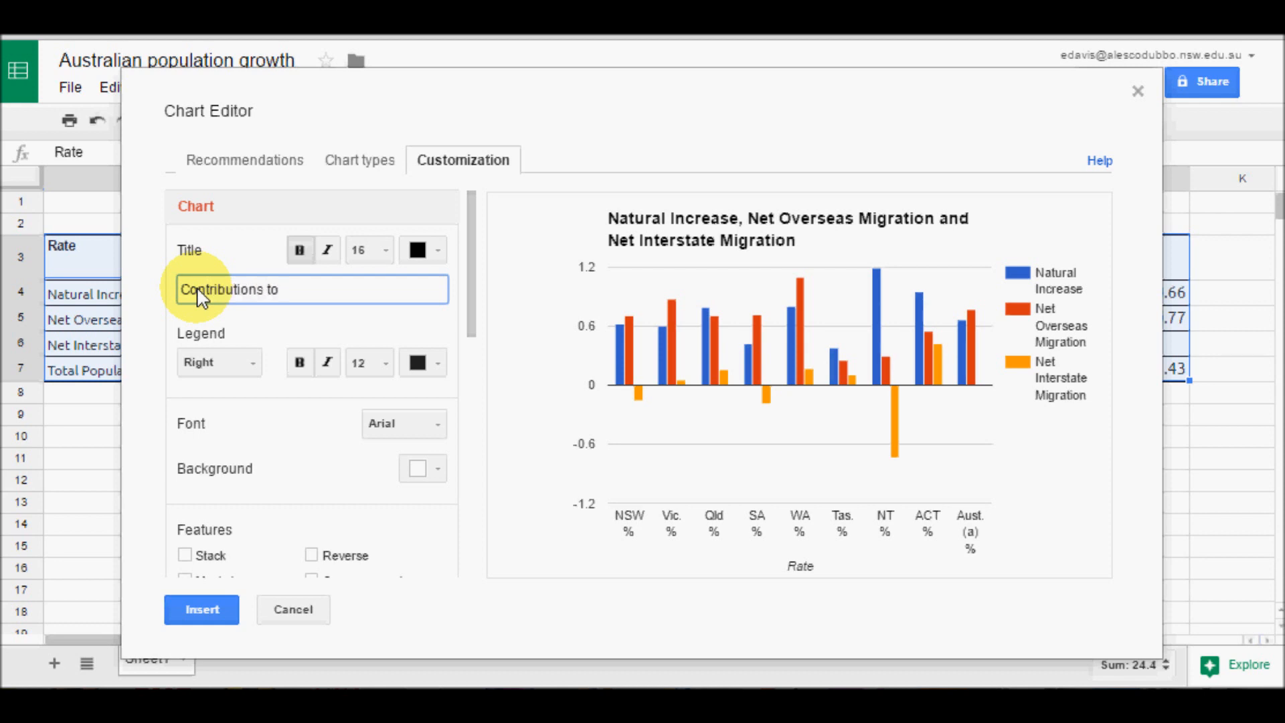
text(Austra)
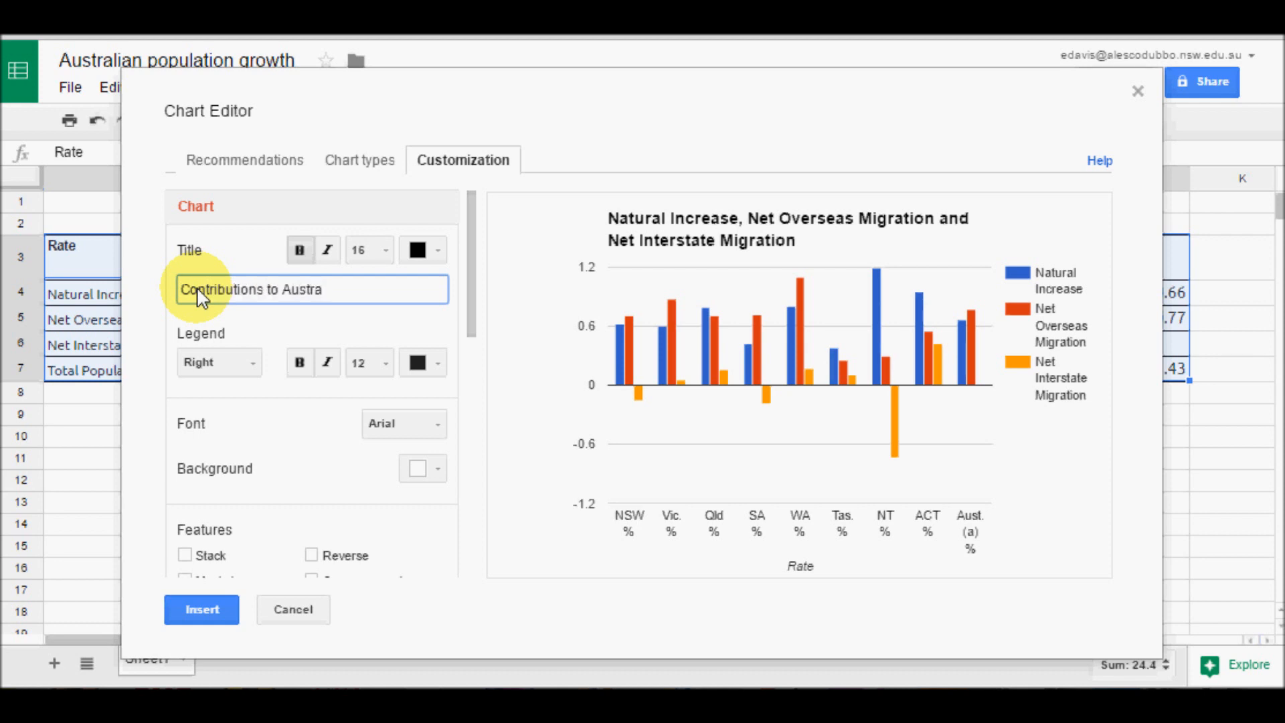
text(lian pop)
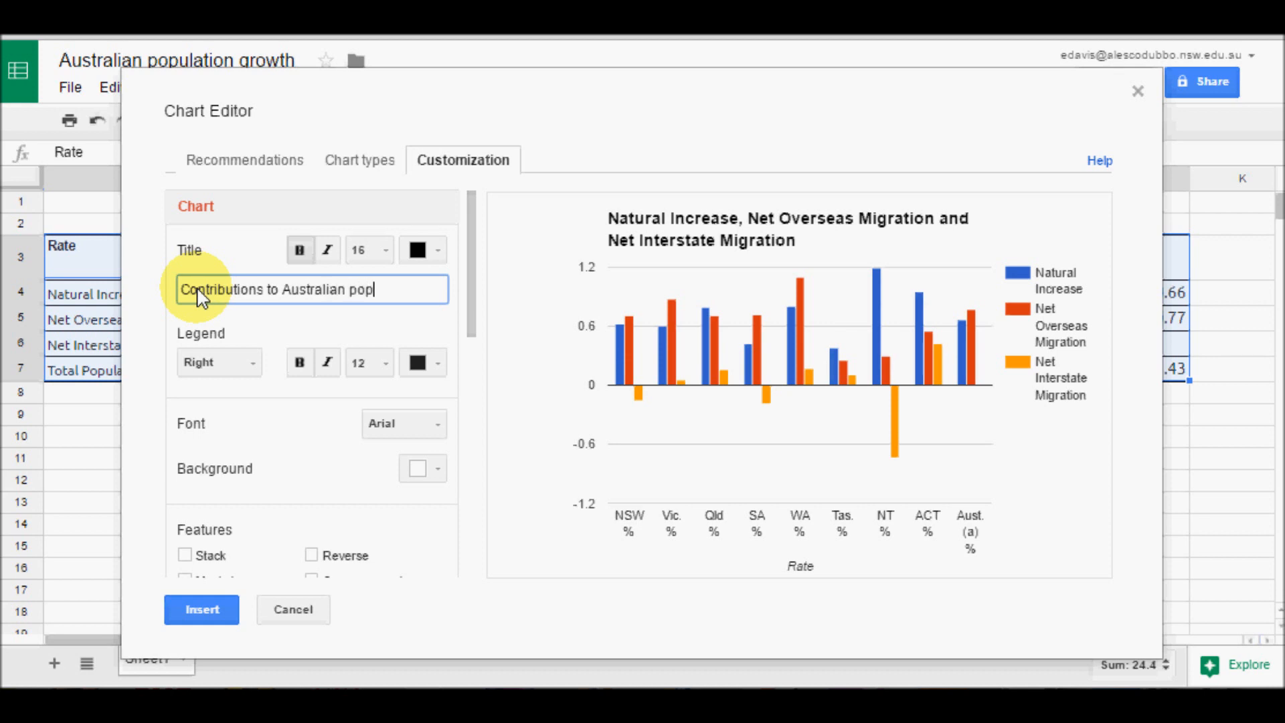
text(ulation g)
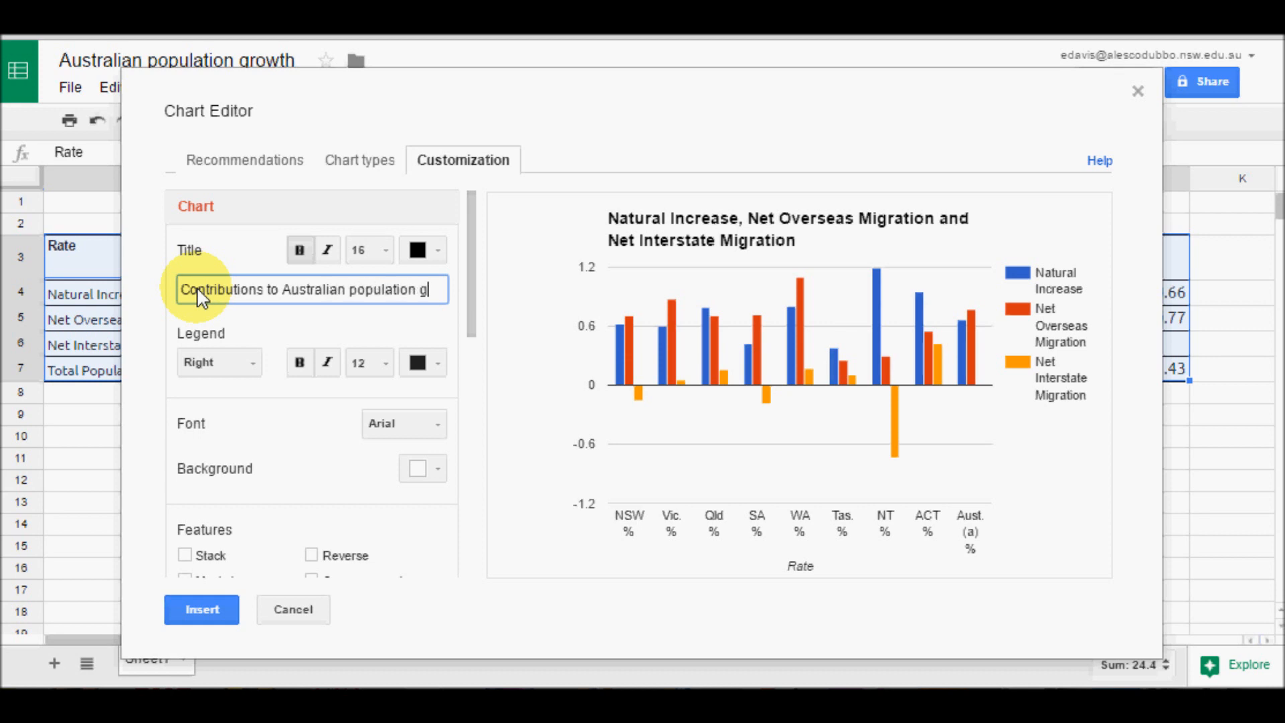
text(rowth)
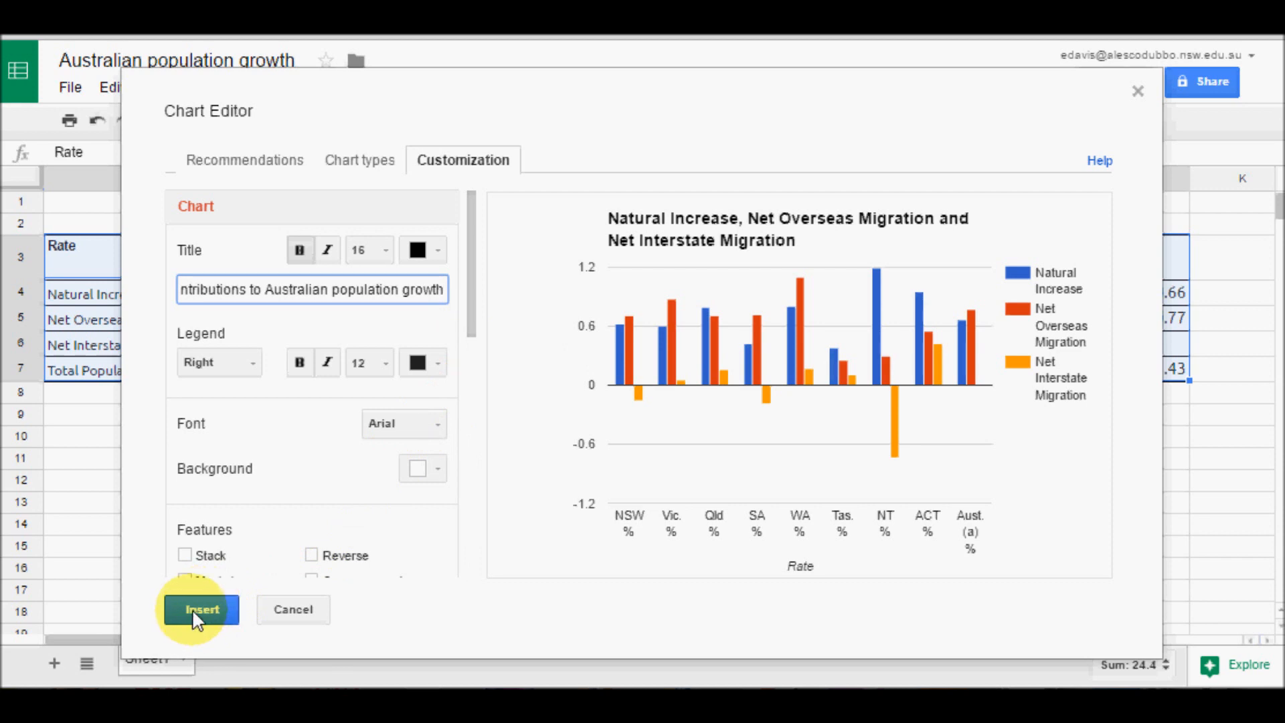
Insert the chart beneath the table and drag its right edge to widen it
click(202, 609)
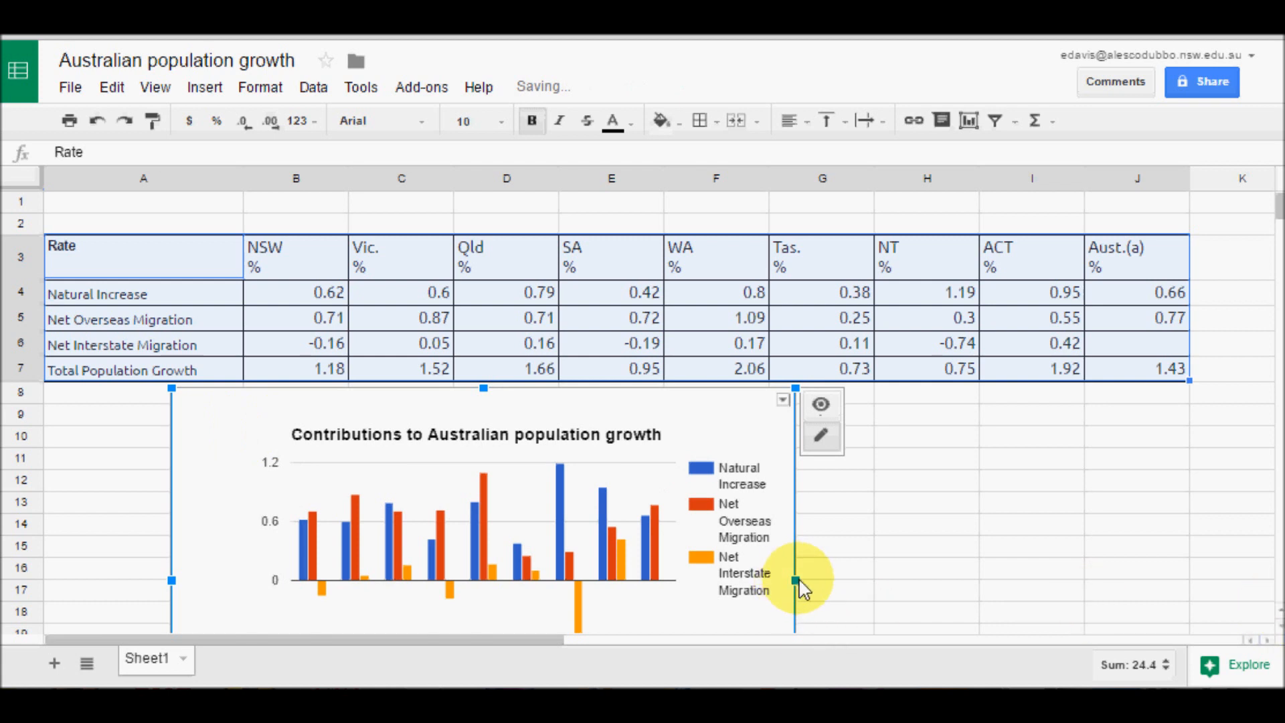
drag(794, 580, 976, 580)
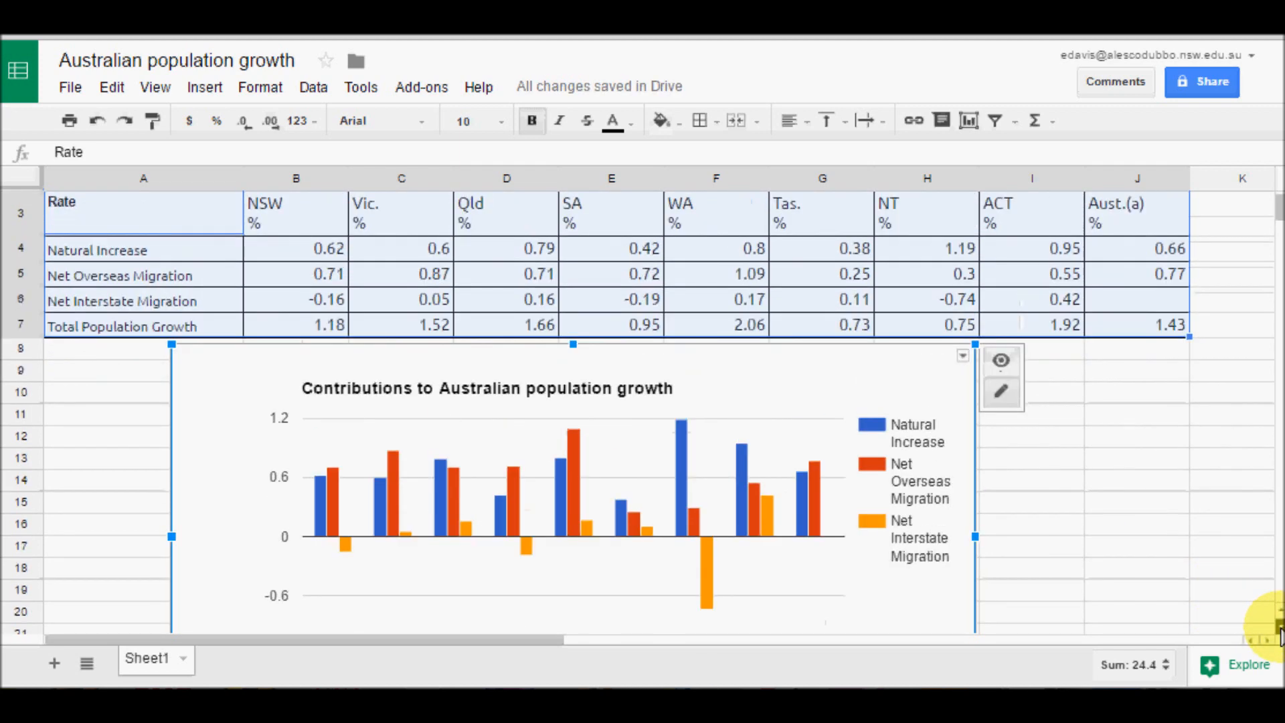
scroll(down, 3)
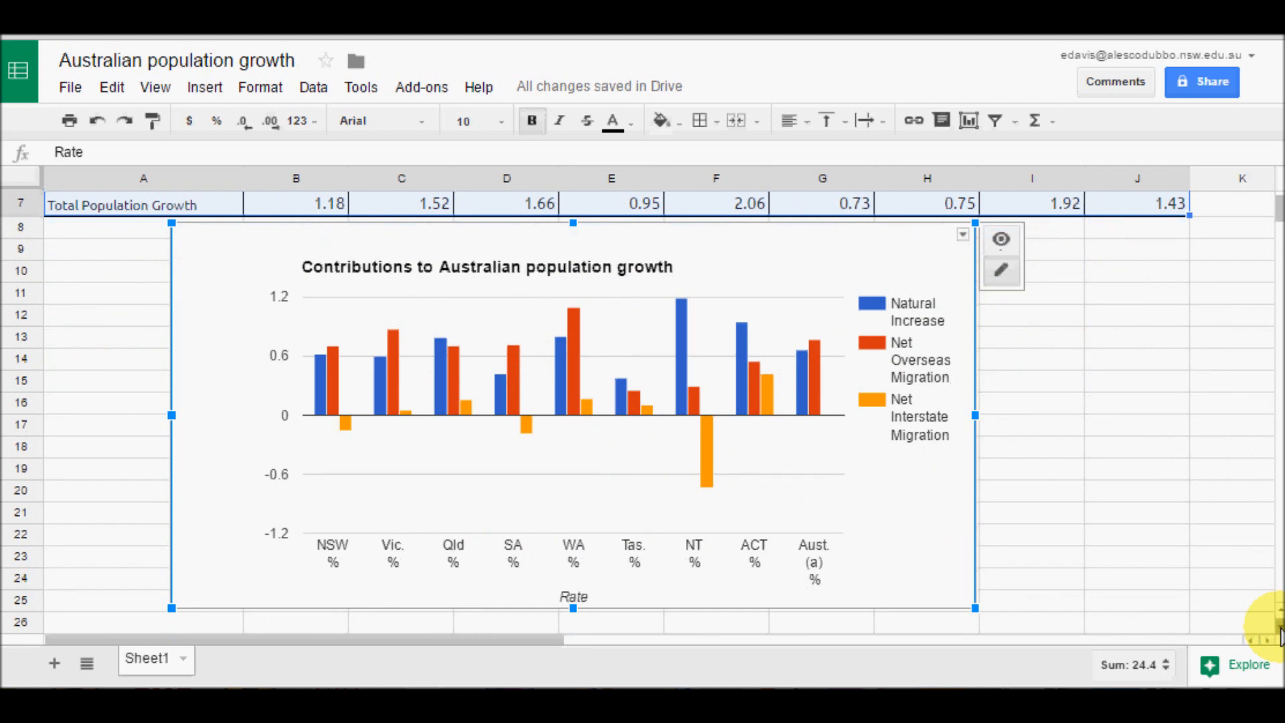